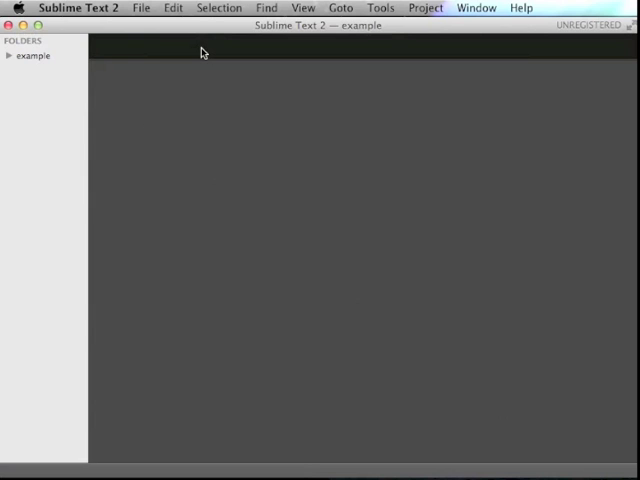
# Expand the example project folder and open the Ruby script stuff.rb
pyautogui.click(10, 55)
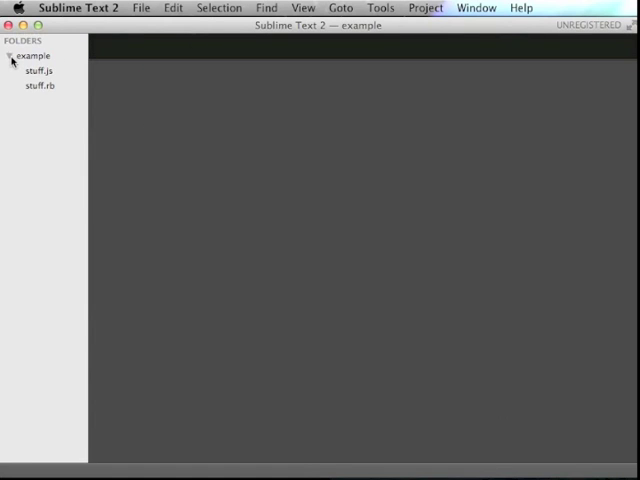
pyautogui.click(38, 86)
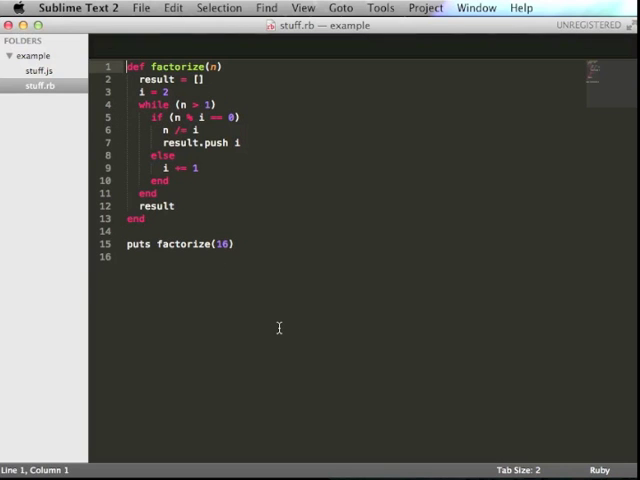
# Build stuff.rb to print the factors of 16, then change the argument to 1982
pyautogui.press('cmd+b')
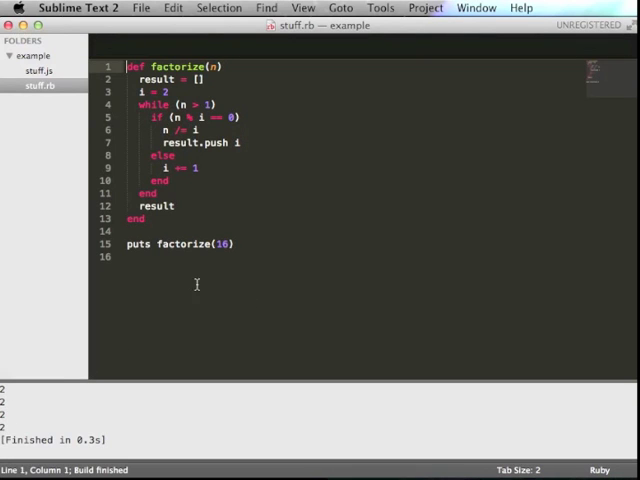
pyautogui.doubleClick(225, 243)
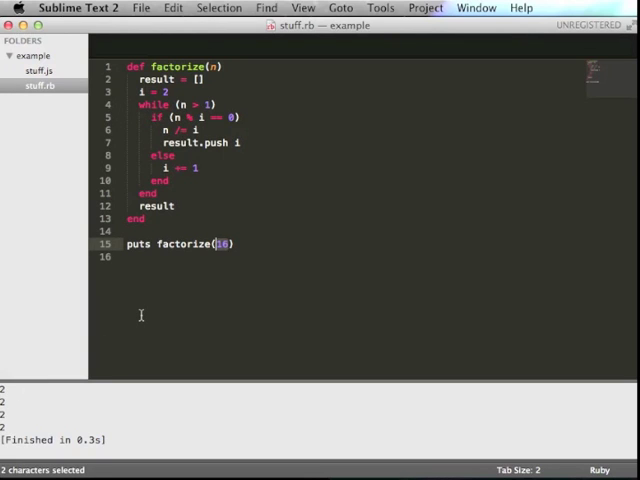
pyautogui.write('198')
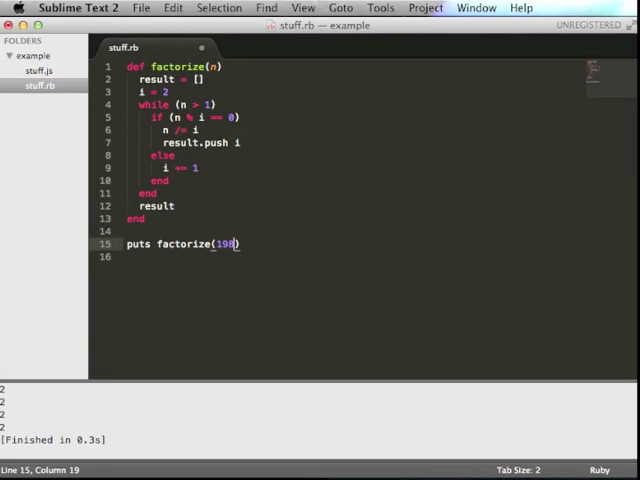
pyautogui.write('2')
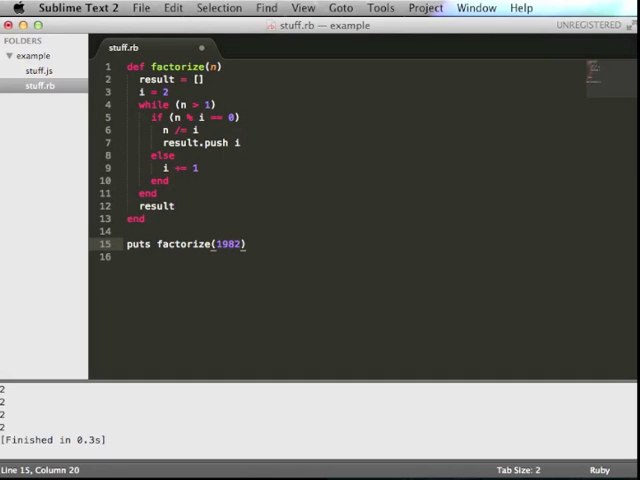
pyautogui.press('cmd+b')
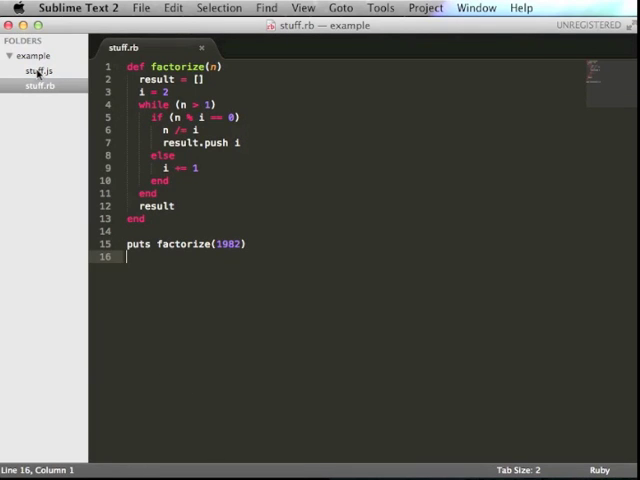
# Open stuff.js from the sidebar as a permanent tab
pyautogui.click(38, 71)
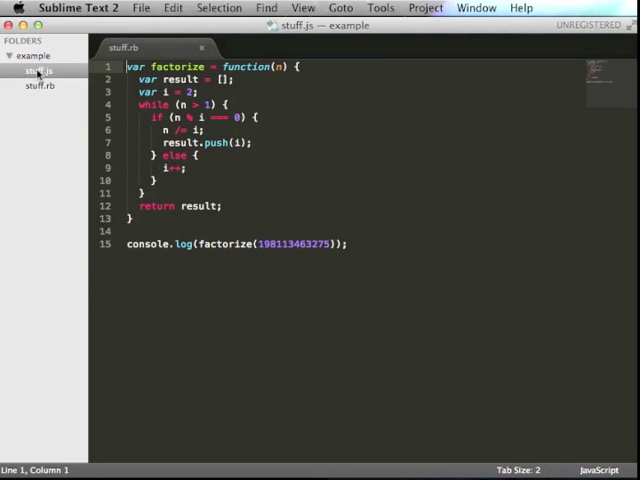
pyautogui.click(38, 71)
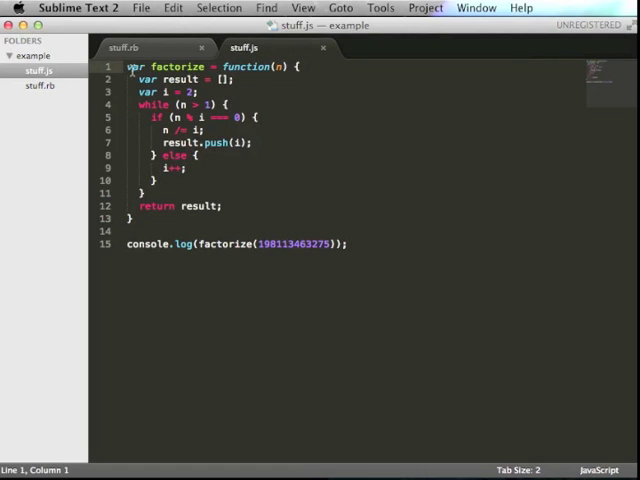
pyautogui.moveTo(192, 168)
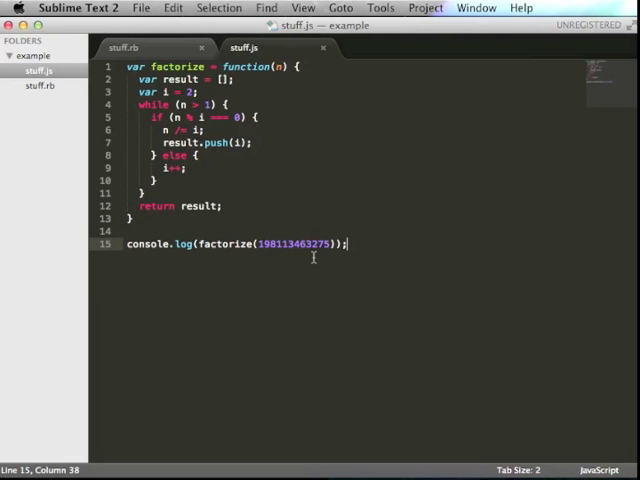
pyautogui.moveTo(370, 140)
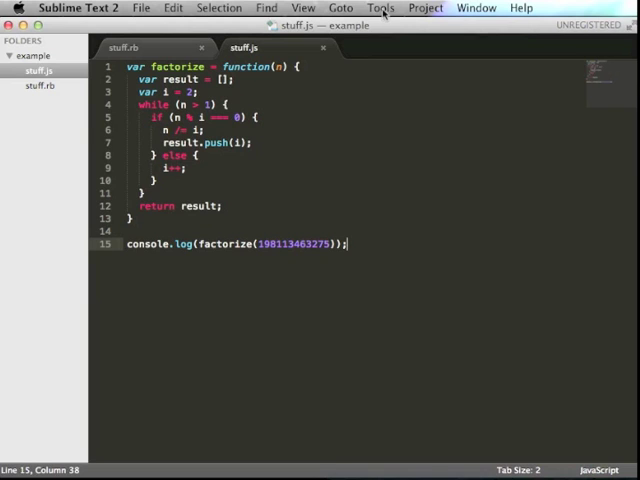
# Create a new build system from Tools > Build System > New Build System
pyautogui.click(380, 8)
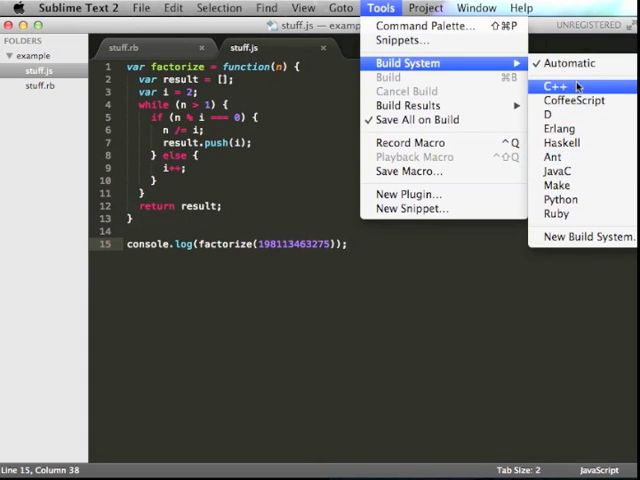
pyautogui.moveTo(586, 237)
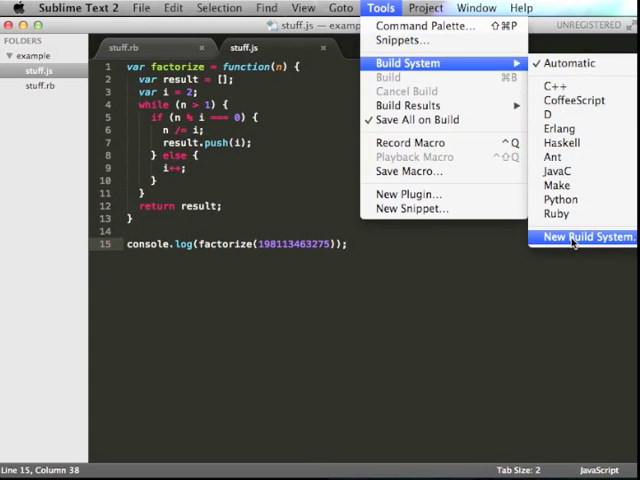
pyautogui.click(586, 237)
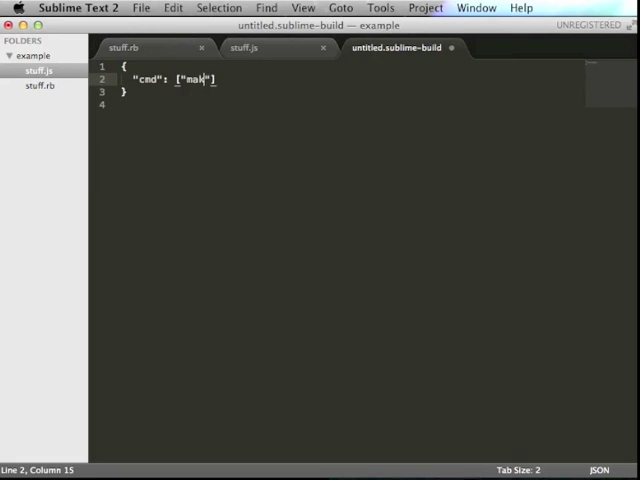
# Set the build command to run node on $file_name
pyautogui.write('node",')
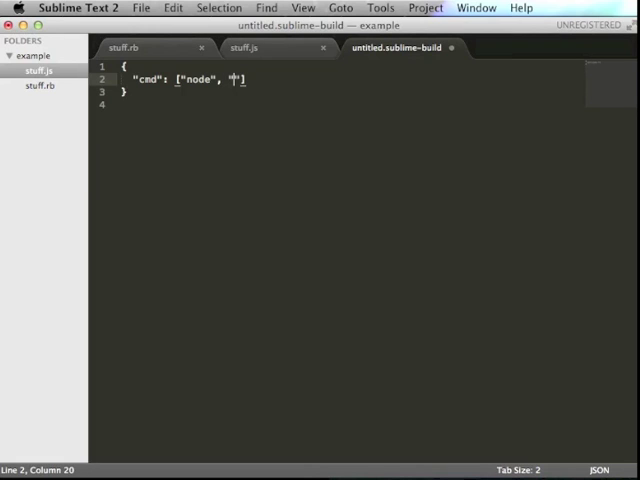
pyautogui.write('$fil')
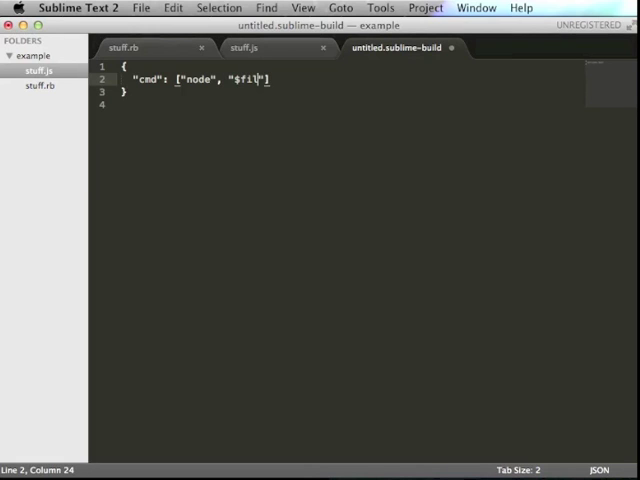
pyautogui.write('e", ]')
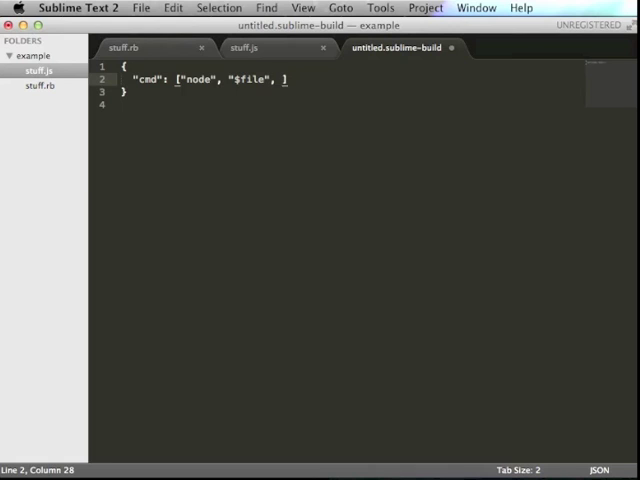
pyautogui.write('$file_base')
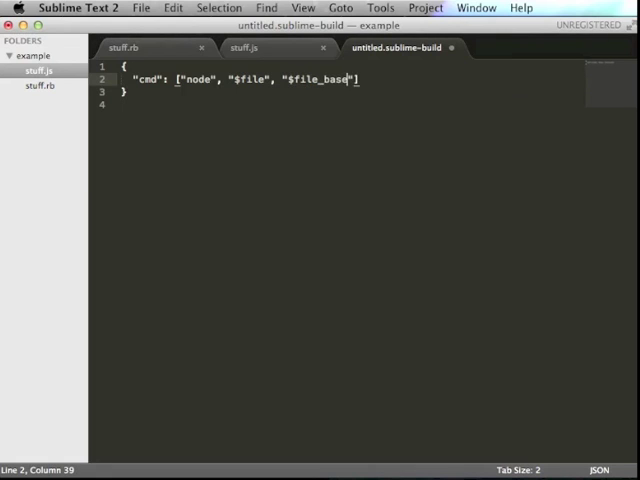
pyautogui.write('_name')
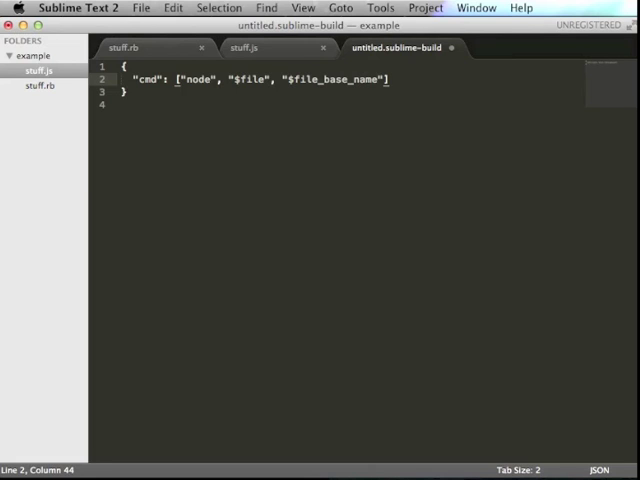
pyautogui.write(',')
pyautogui.write('"w')
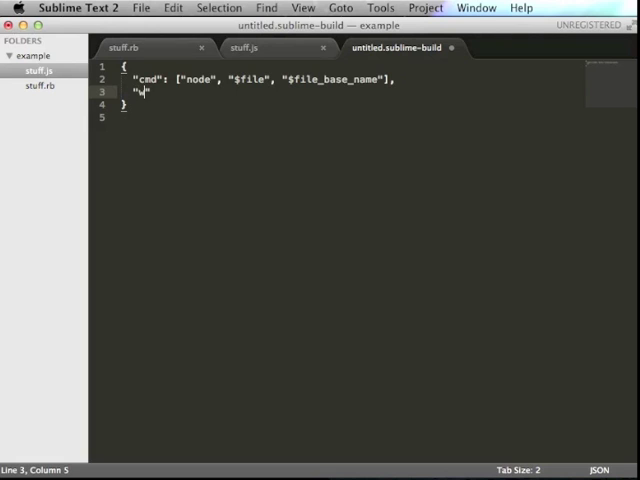
# Add a working_dir entry set to "${project_path:${folder}}"
pyautogui.write('working_dir')
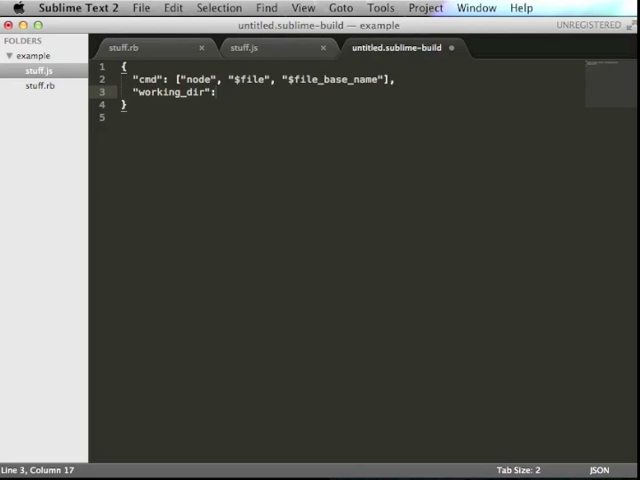
pyautogui.write('"$"')
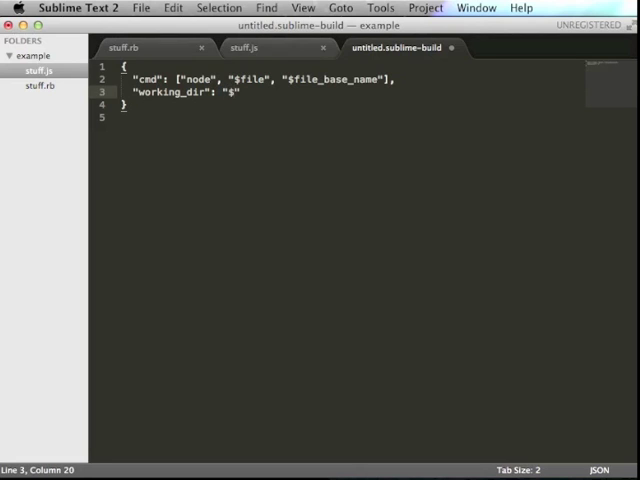
pyautogui.write('{')
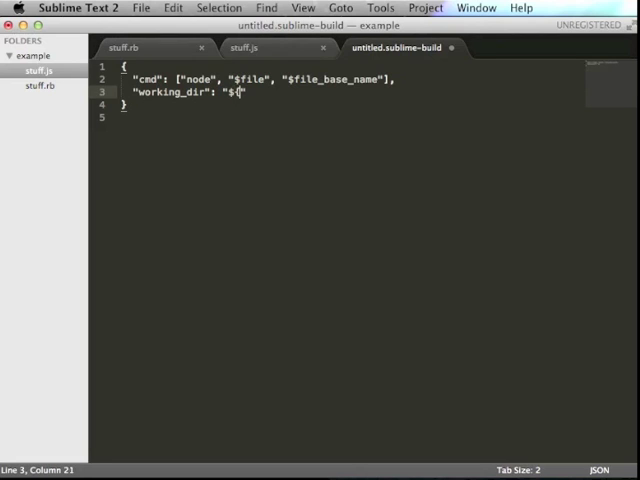
pyautogui.write('project_')
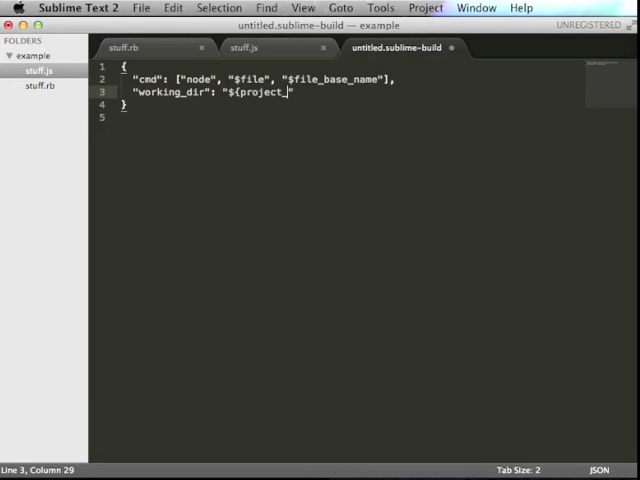
pyautogui.write('path:')
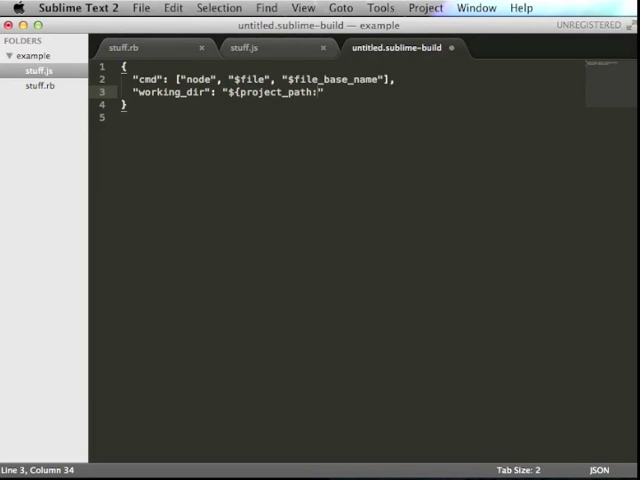
pyautogui.write(':${fold')
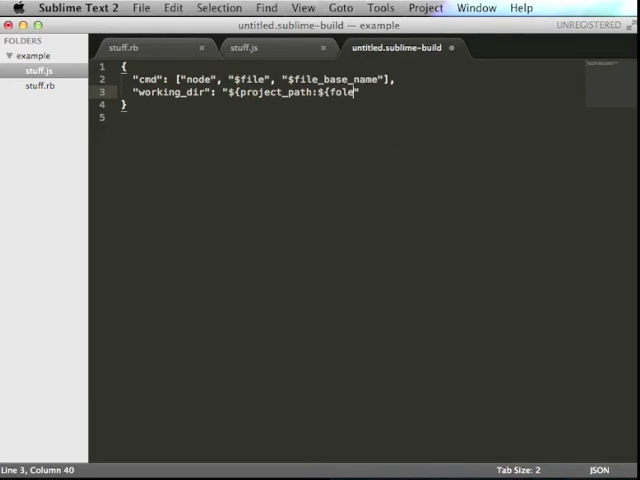
pyautogui.write('er}')
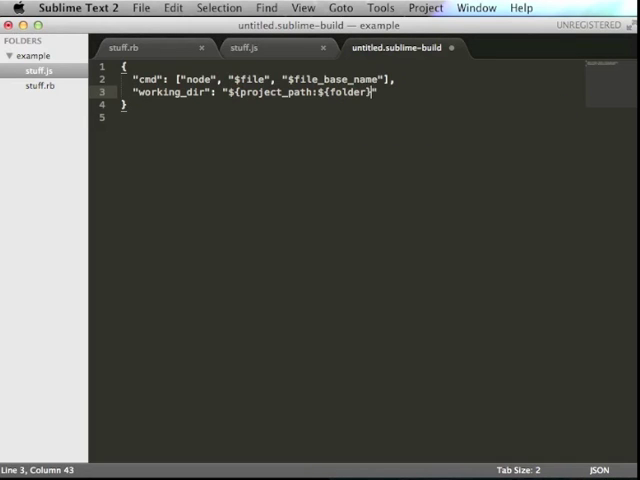
pyautogui.write('}')
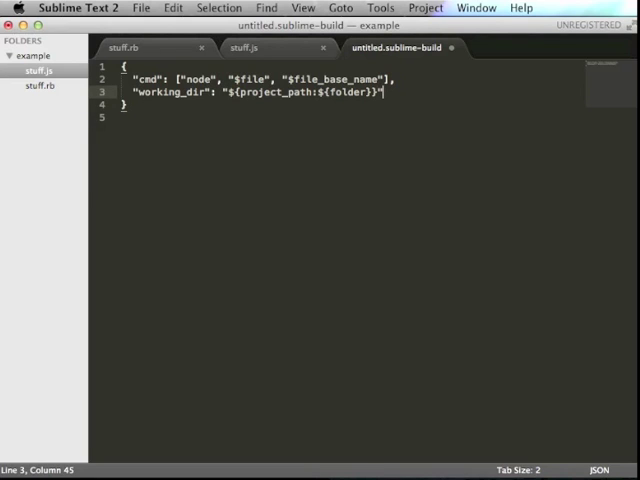
# Add "selector": "*.js" and save the build file as Node.sublime-build
pyautogui.press('enter')
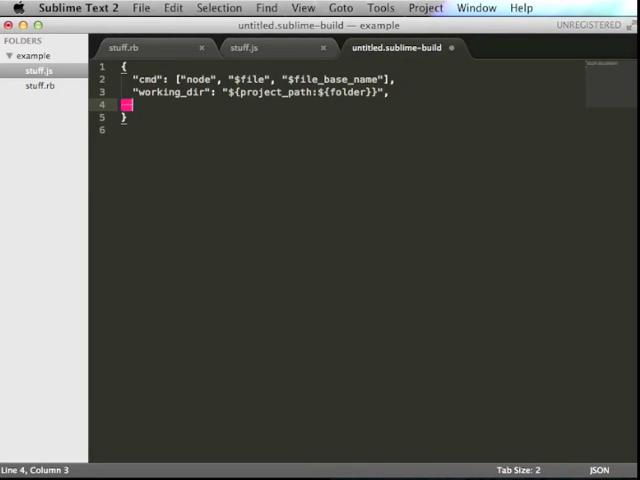
pyautogui.write('"select"')
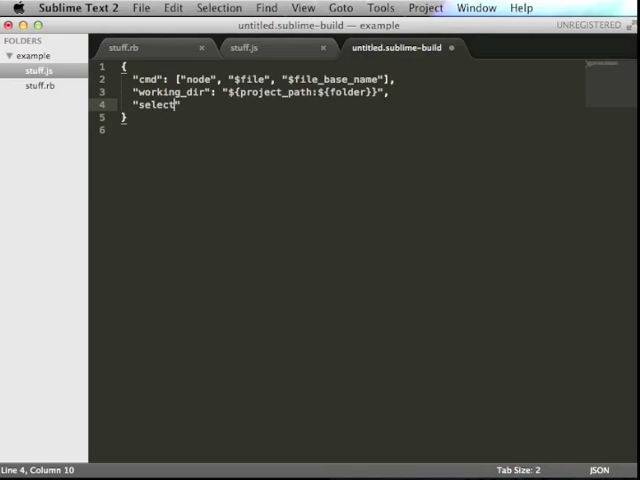
pyautogui.write('or":')
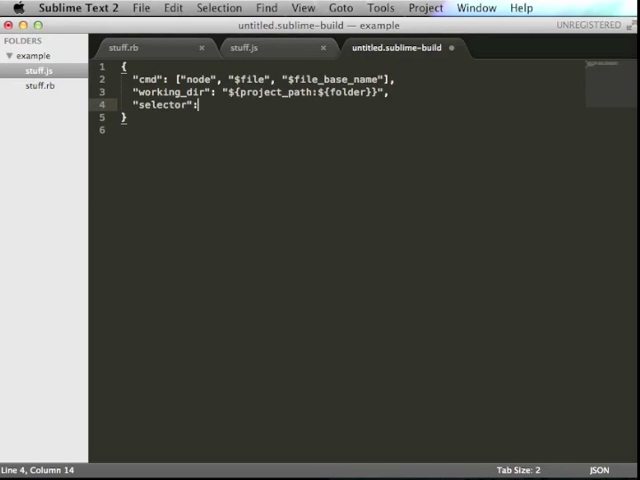
pyautogui.write('"*."')
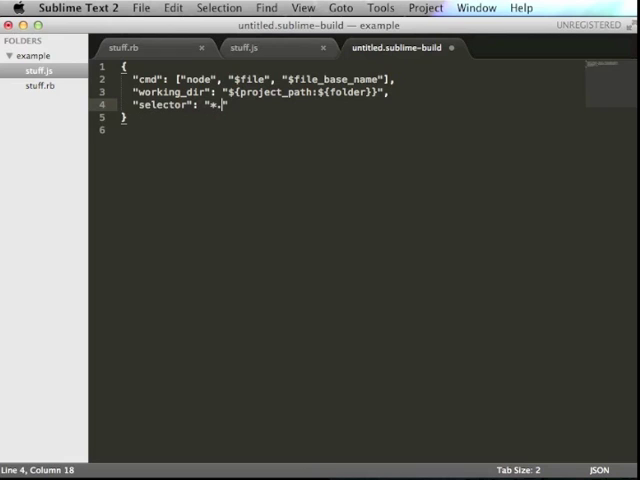
pyautogui.write('js')
pyautogui.write('Node.sublime-build')
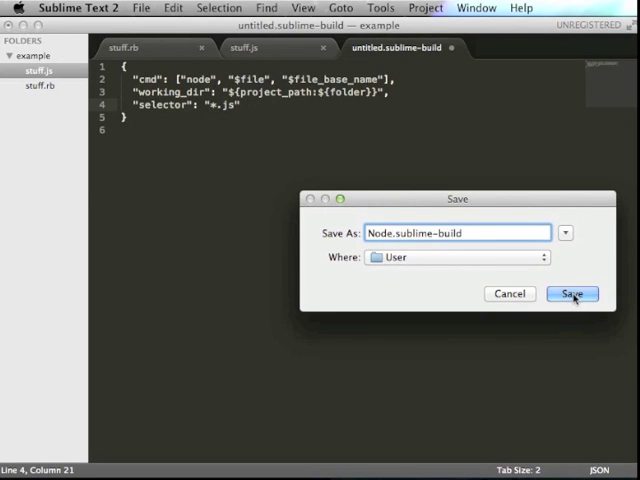
pyautogui.click(571, 293)
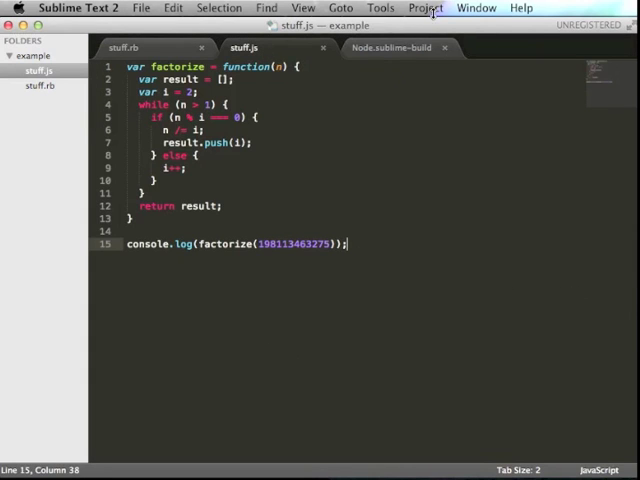
# Select Node as the build system and build stuff.js, printing factors 5, 5, 7, 13, 1693, 51437
pyautogui.click(424, 8)
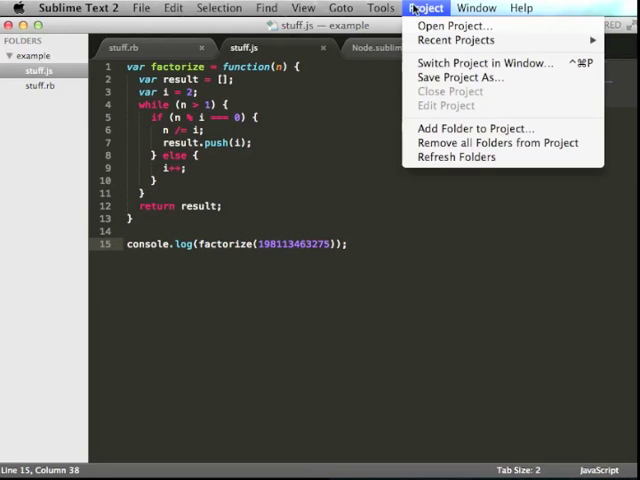
pyautogui.click(380, 8)
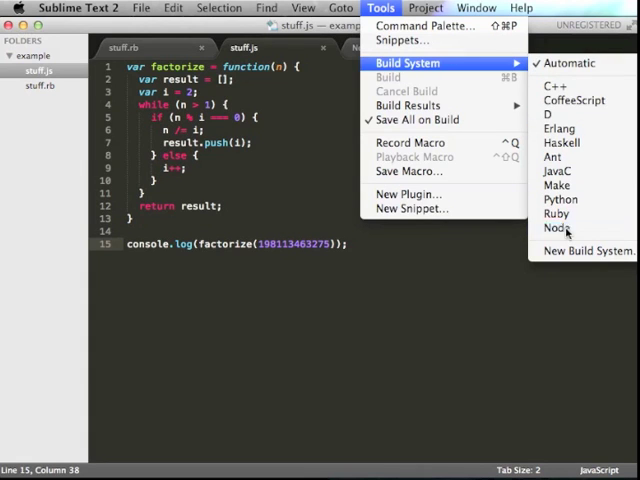
pyautogui.click(553, 228)
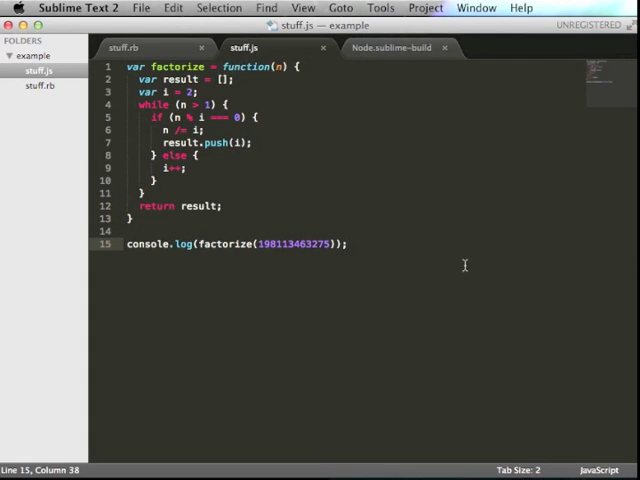
pyautogui.press('cmd+b')
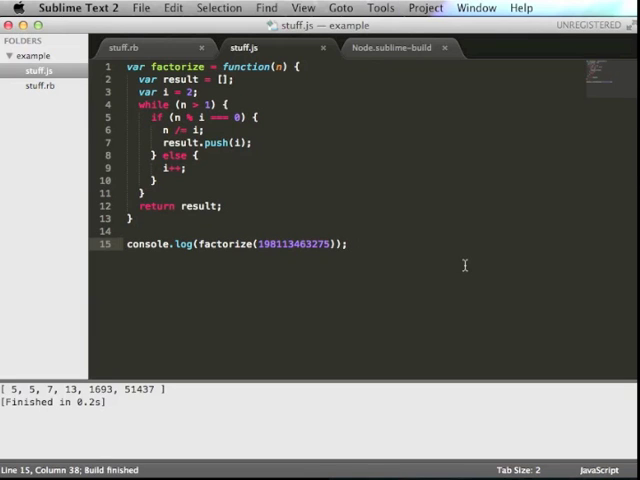